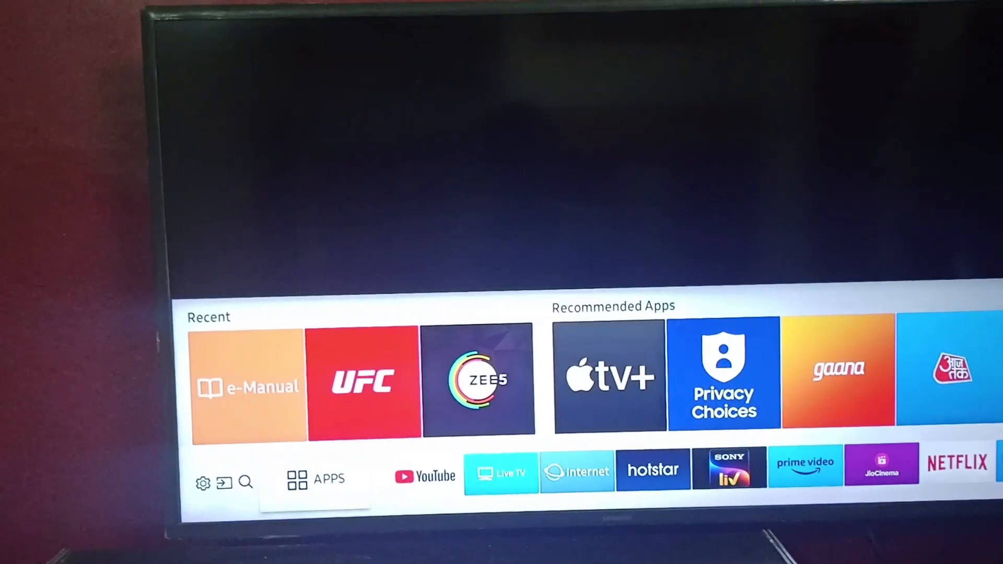
Move from the Source list to the Settings gear to reveal the Quick Settings row
click(224, 477)
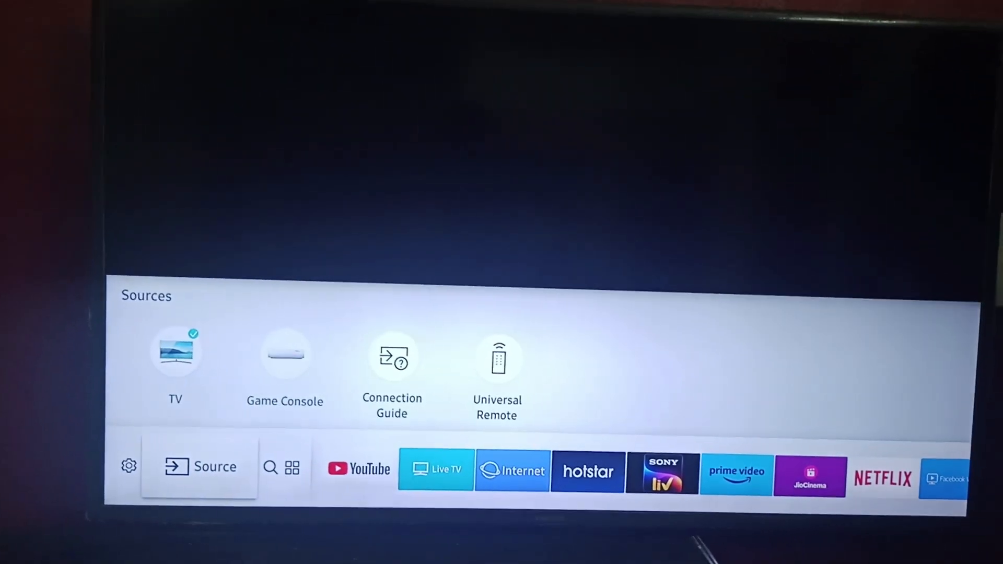
click(128, 465)
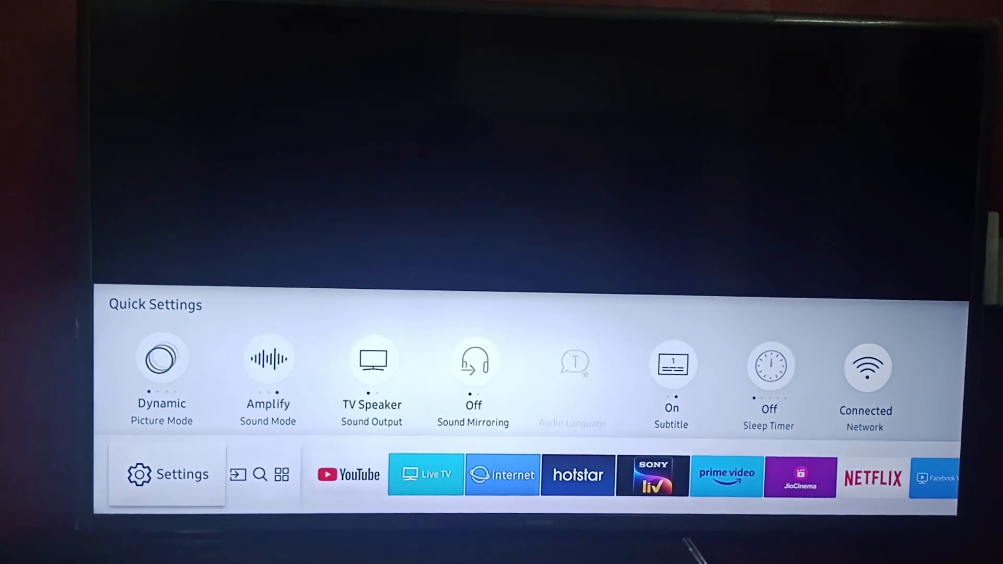
Open the full Settings menu and navigate to the Support section
click(182, 473)
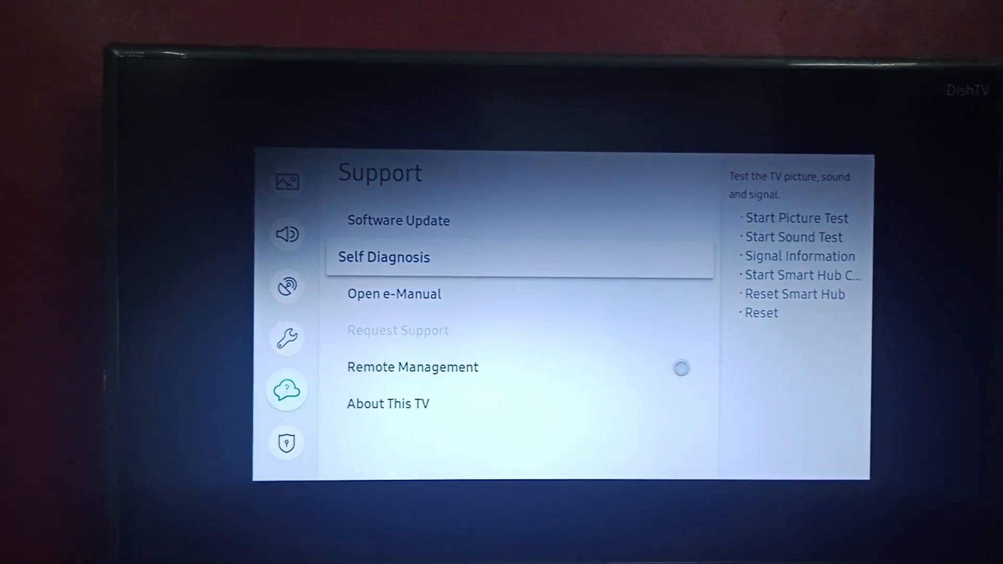
Choose Reset Smart Hub under Self Diagnosis to bring up the PIN prompt
click(383, 256)
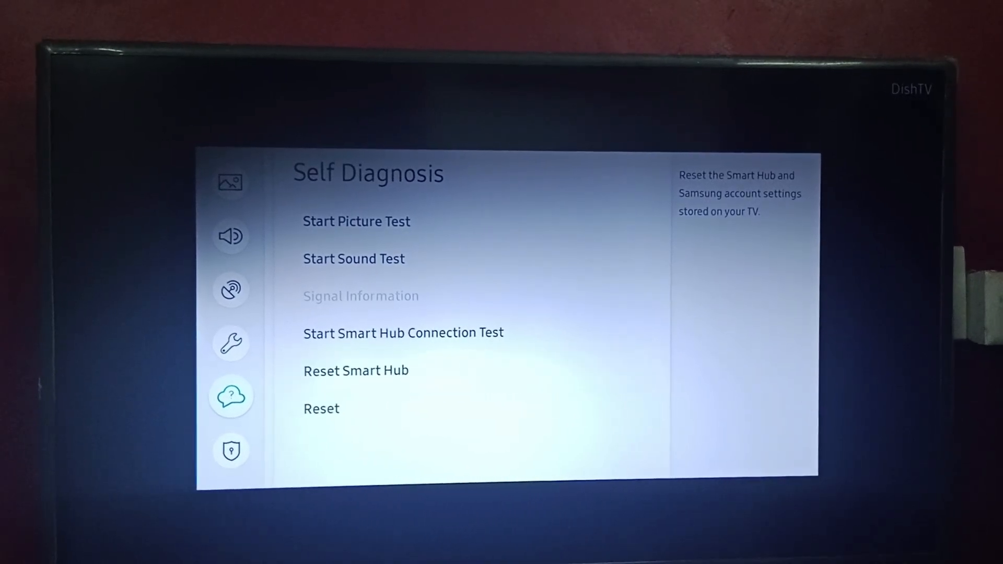
click(355, 370)
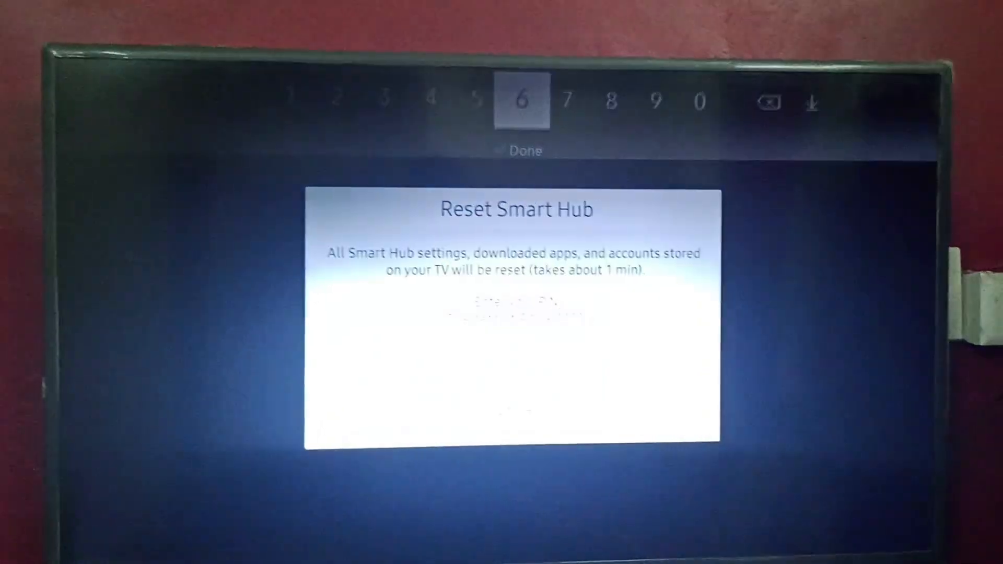